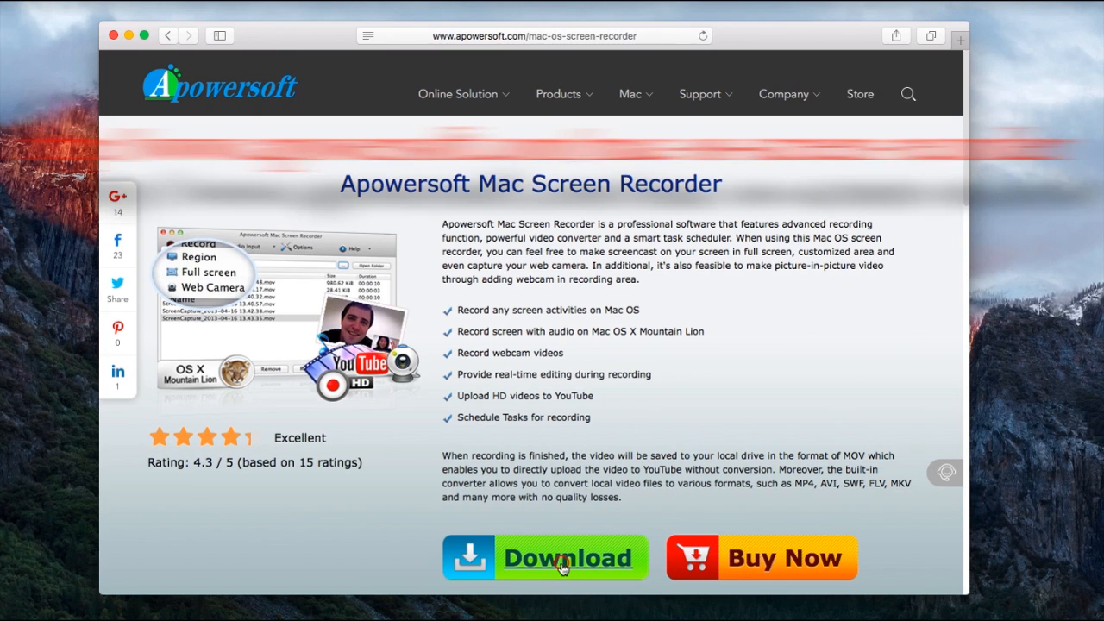
Step: Download the Mac Screen Recorder installer from its product page and view Safari's downloads
left_click(560, 557)
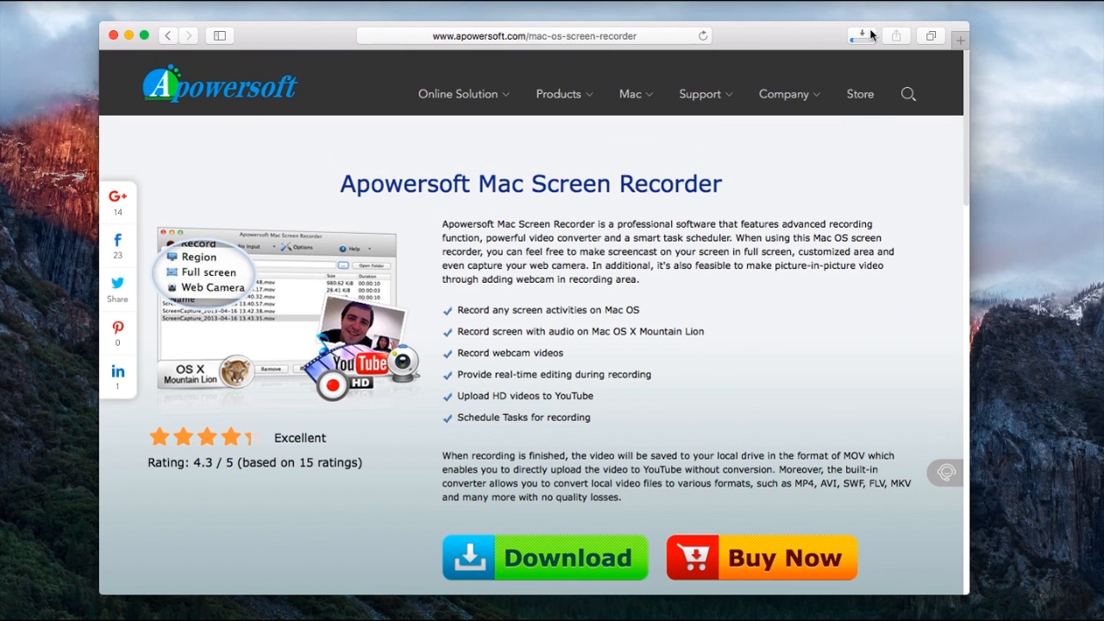
left_click(861, 34)
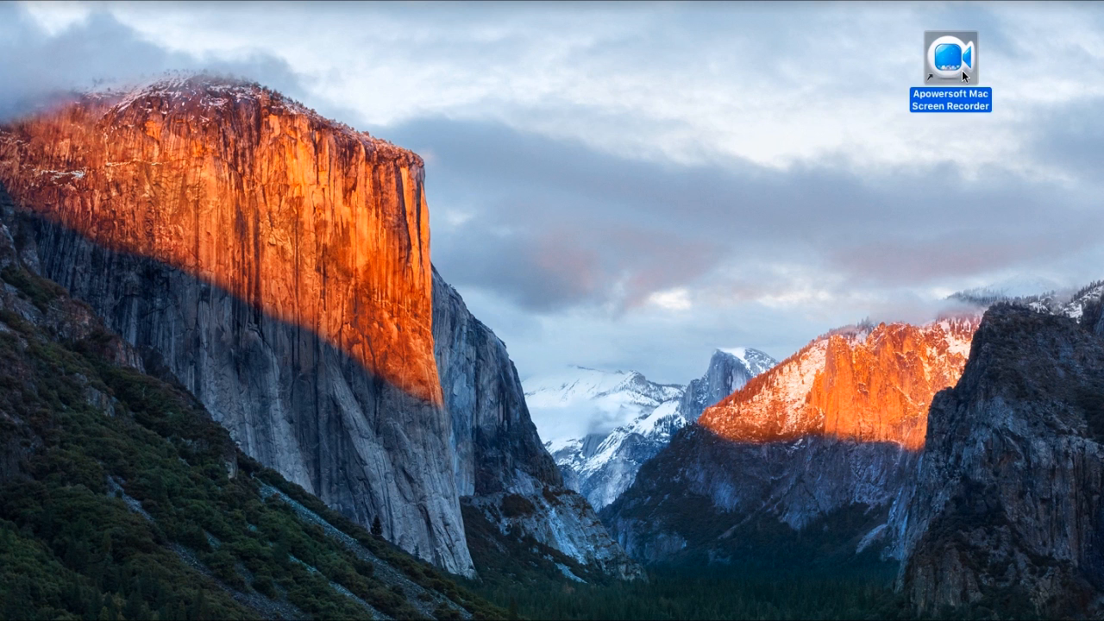
Step: Launch the recorder from the desktop and confirm its Recording and Hotkey options
double_click(948, 56)
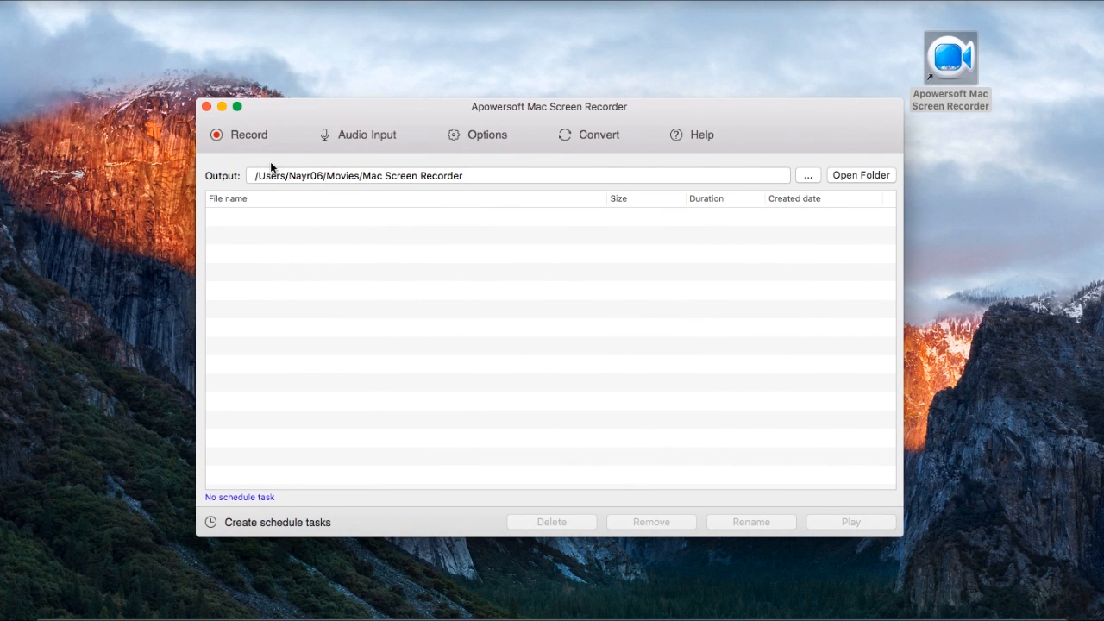
left_click(487, 135)
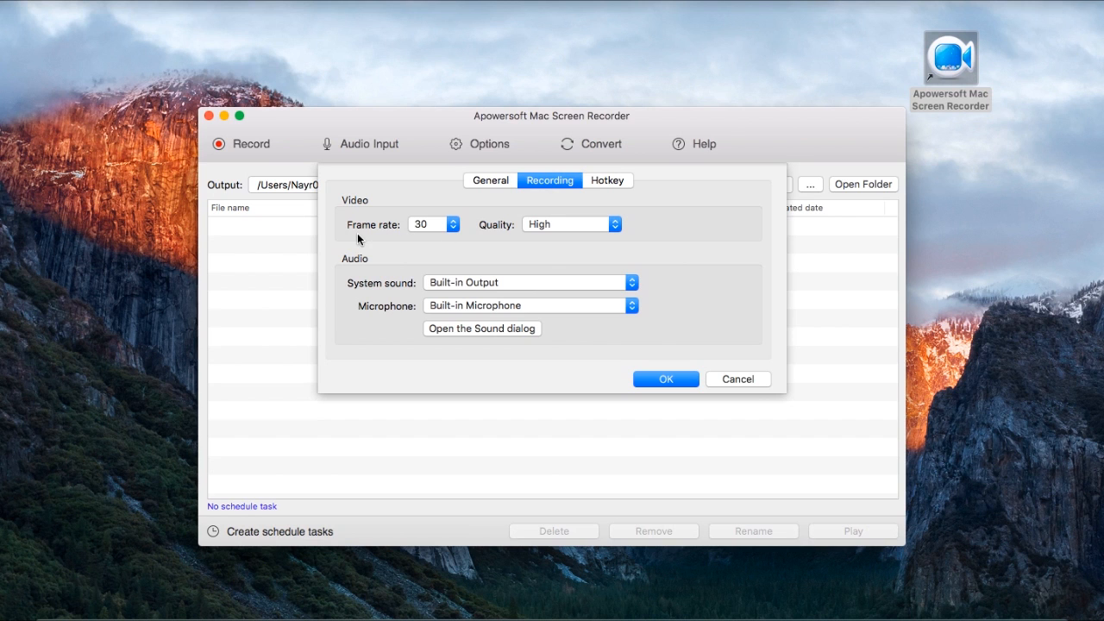
left_click(607, 181)
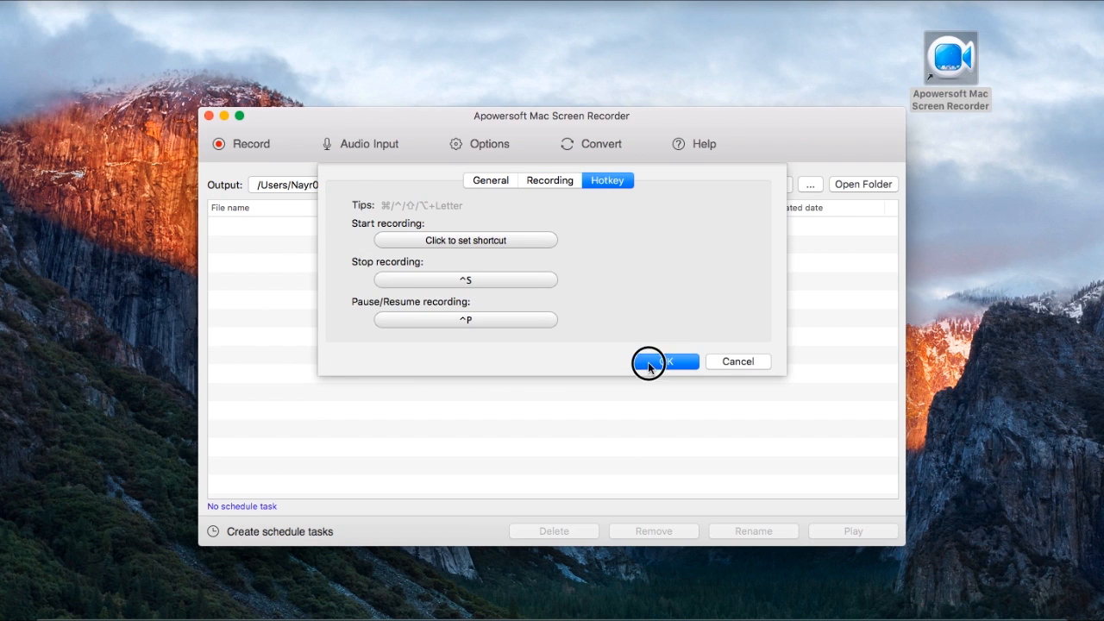
left_click(664, 363)
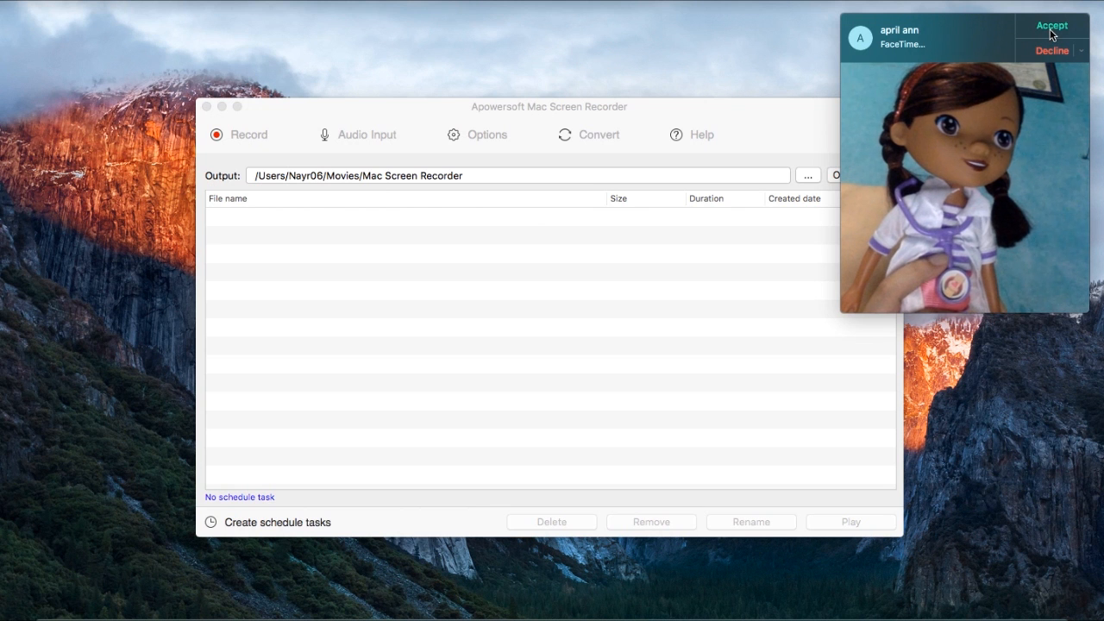
Step: Accept the incoming FaceTime call and start a Region recording over it
left_click(1052, 25)
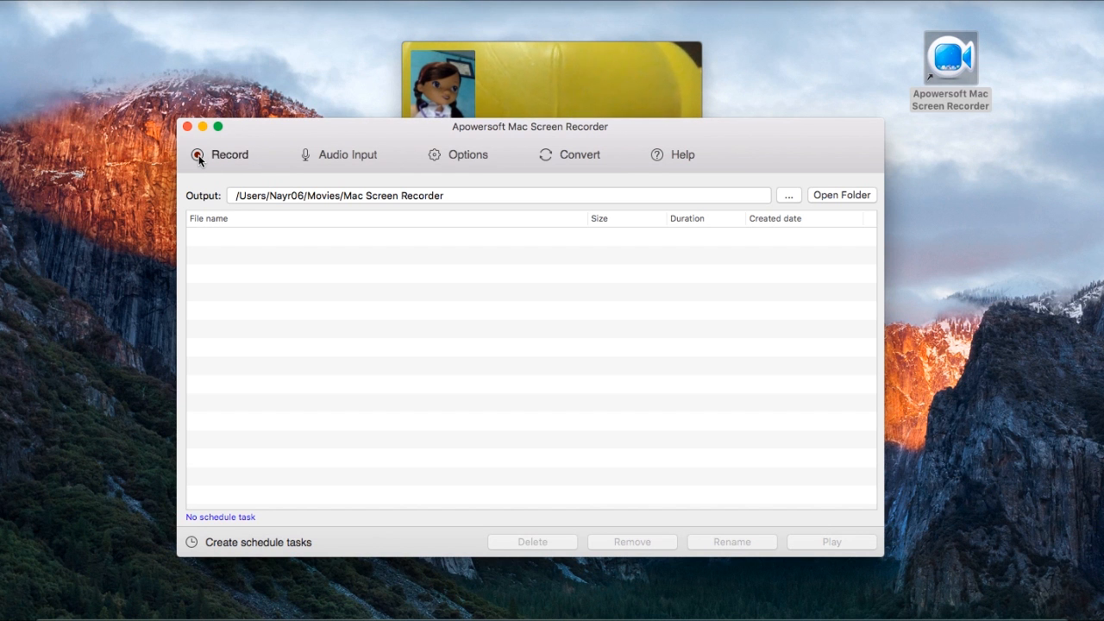
left_click(221, 155)
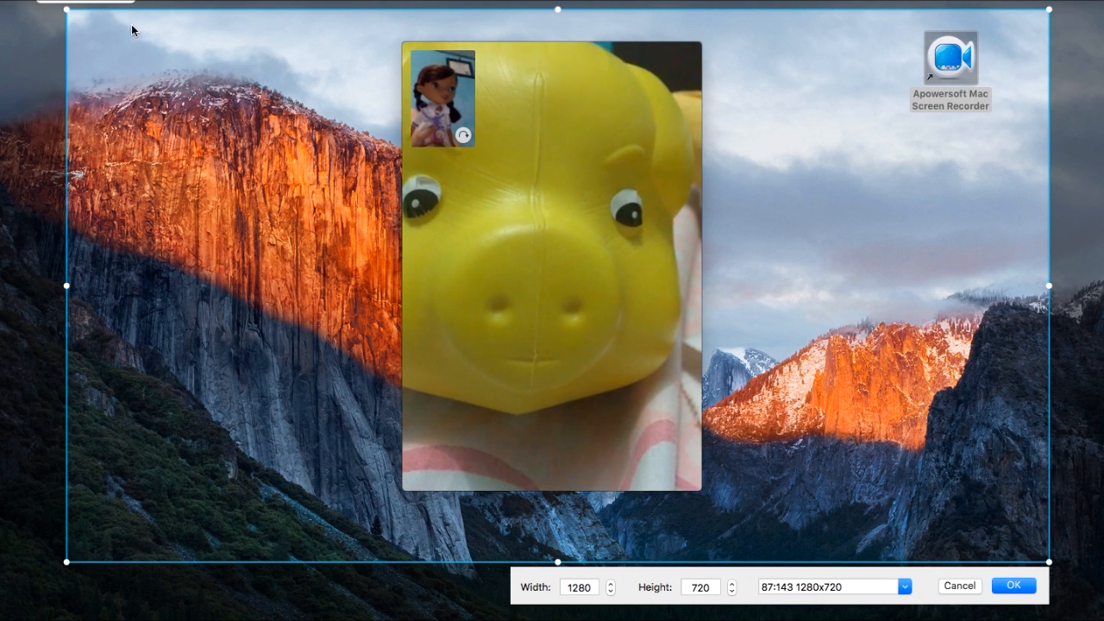
Step: Fit the capture region to the FaceTime window at about 382×578 and begin recording
left_click_drag(67, 17, 196, 45)
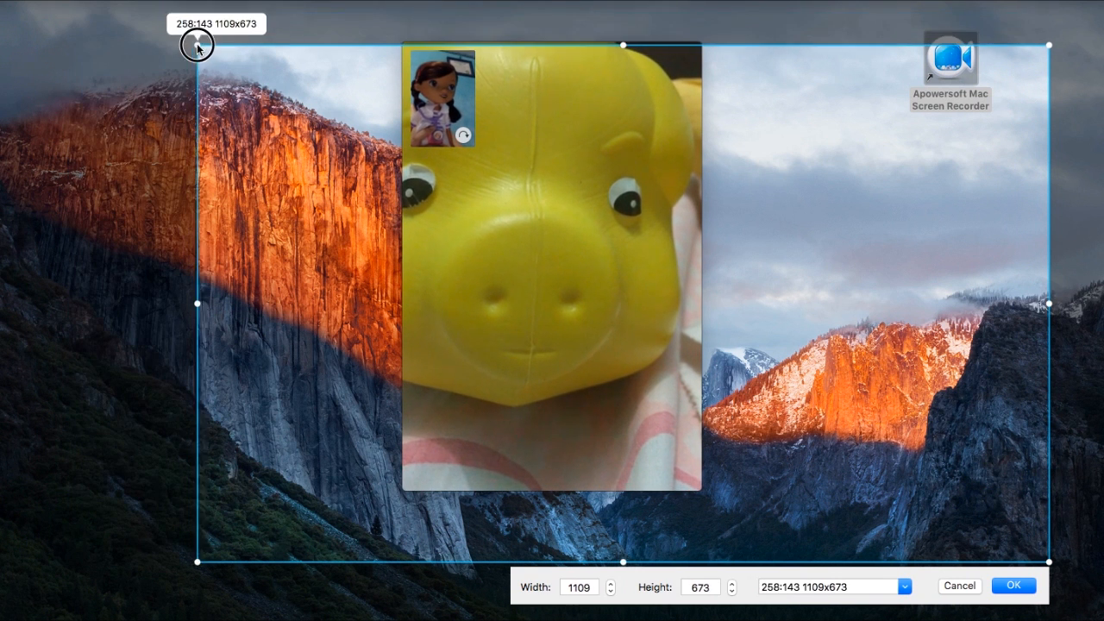
left_click_drag(197, 307, 407, 307)
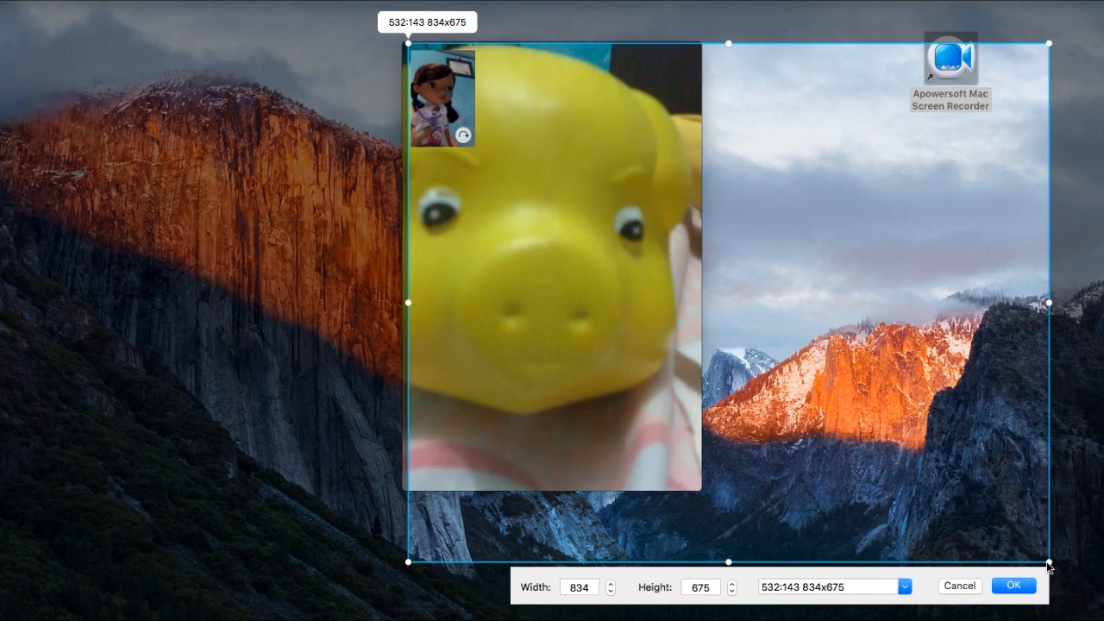
left_click_drag(1048, 561, 697, 486)
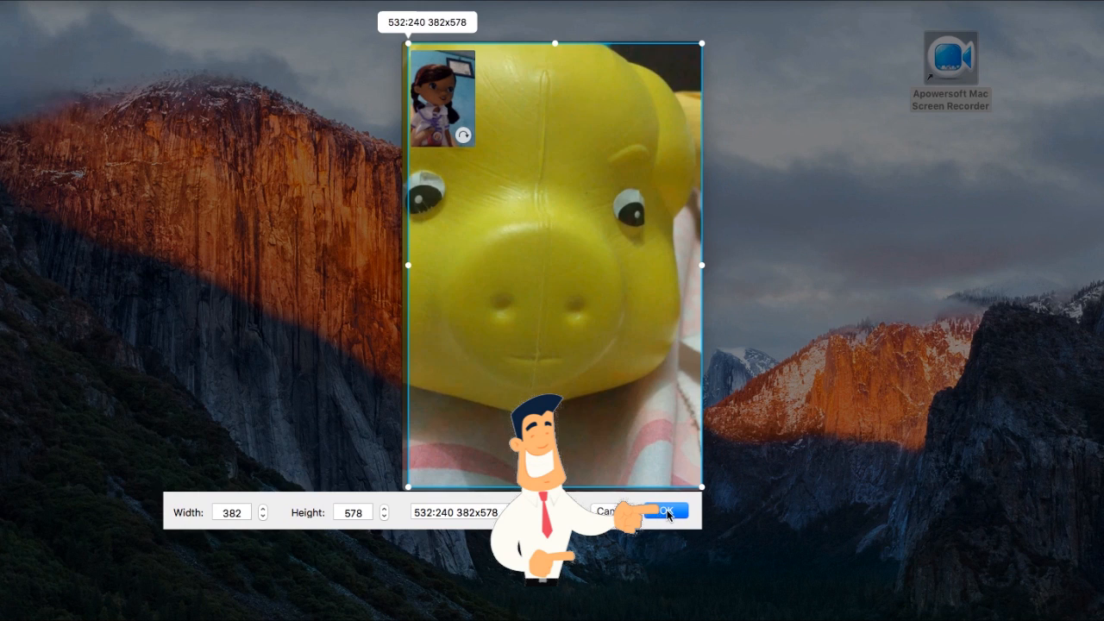
left_click(664, 510)
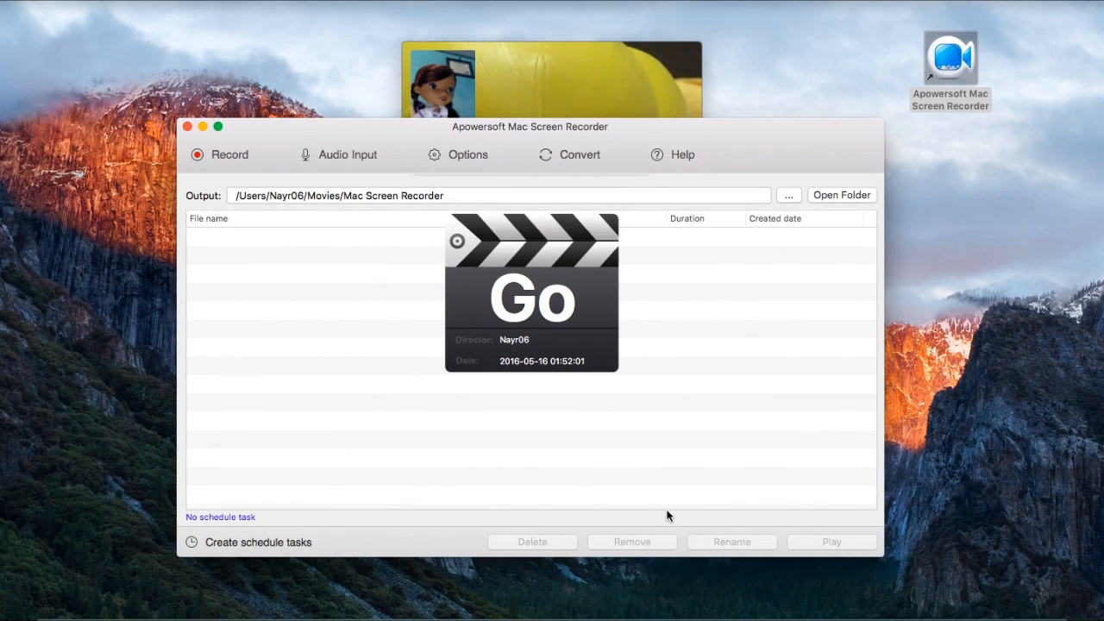
Step: Annotate the call with the pen tools, then stop to save a 26-second, 8.87 MB clip
left_click(219, 155)
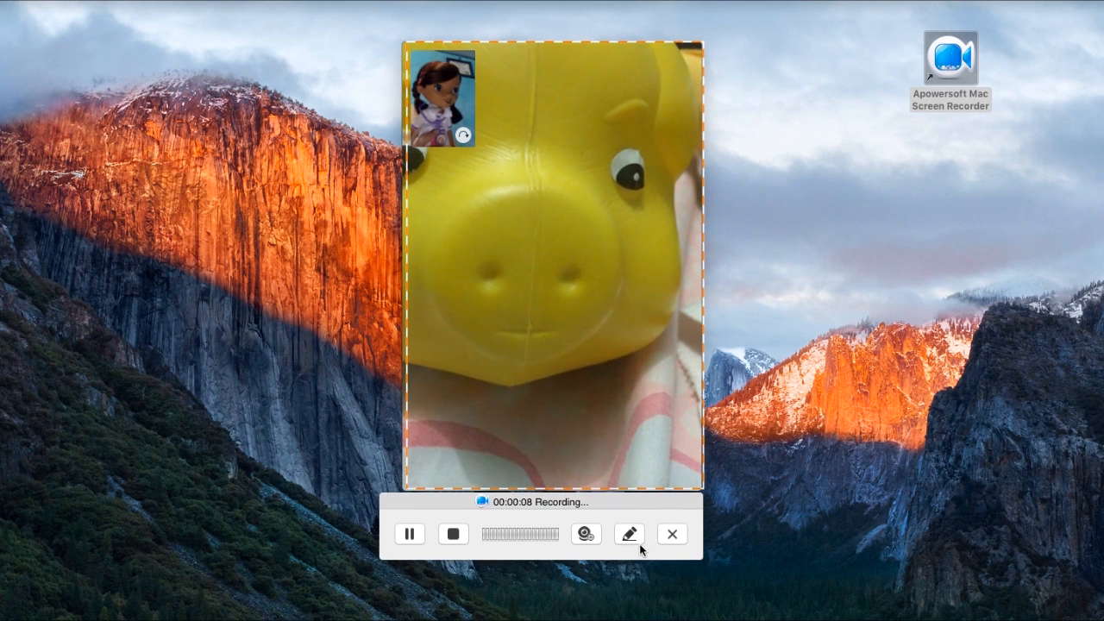
left_click(627, 533)
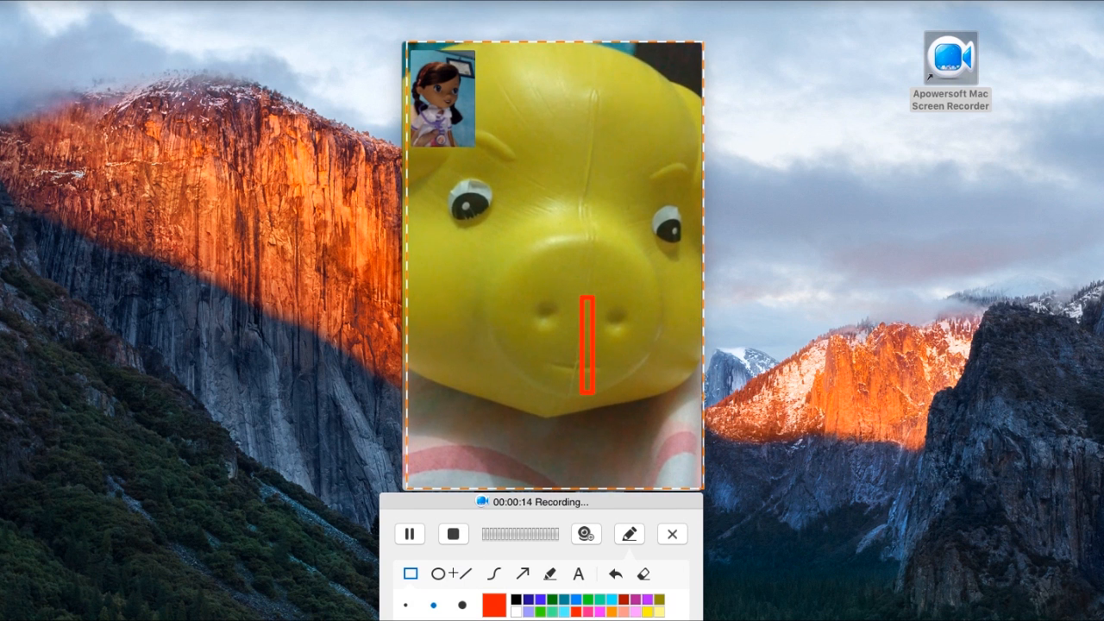
left_click(438, 572)
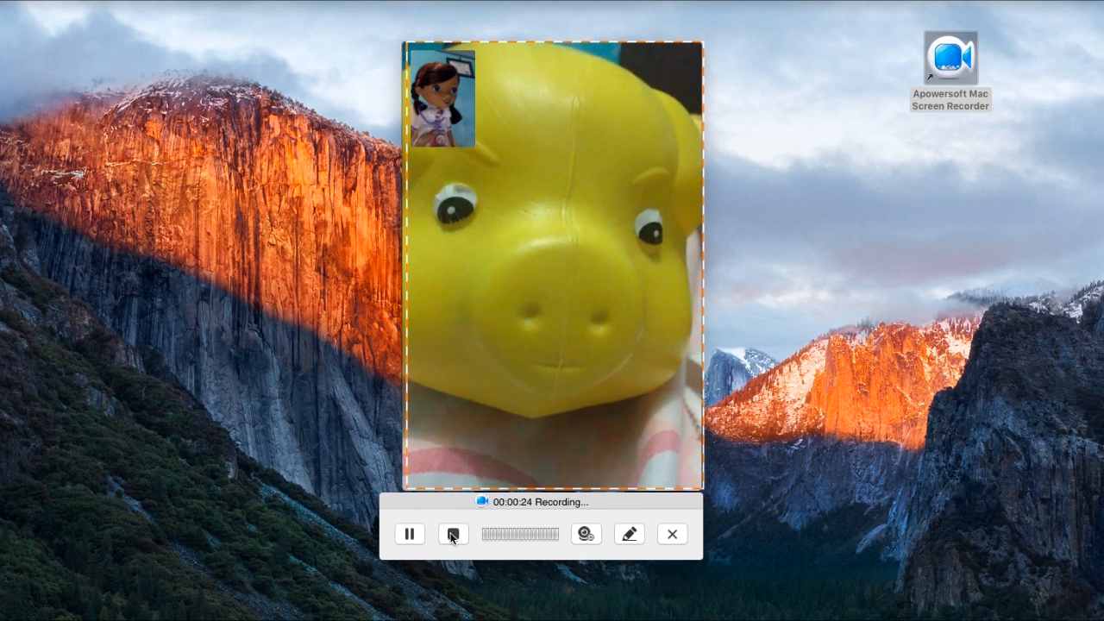
left_click(452, 533)
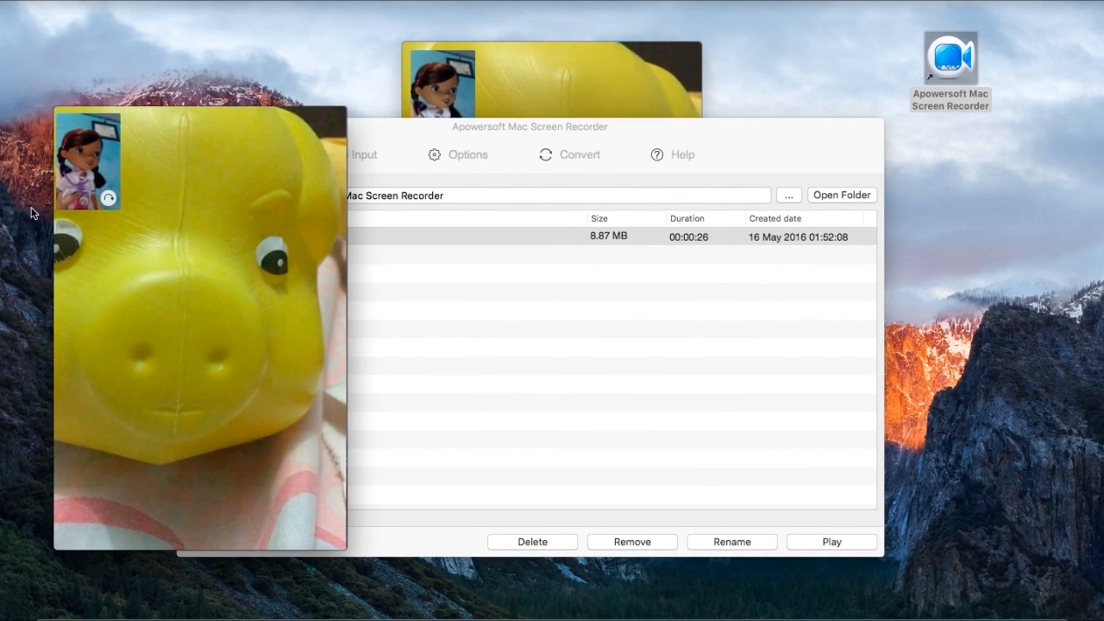
Step: Download the iPhone/iPad Recorder desktop installer and save it to the Desktop
left_click(831, 541)
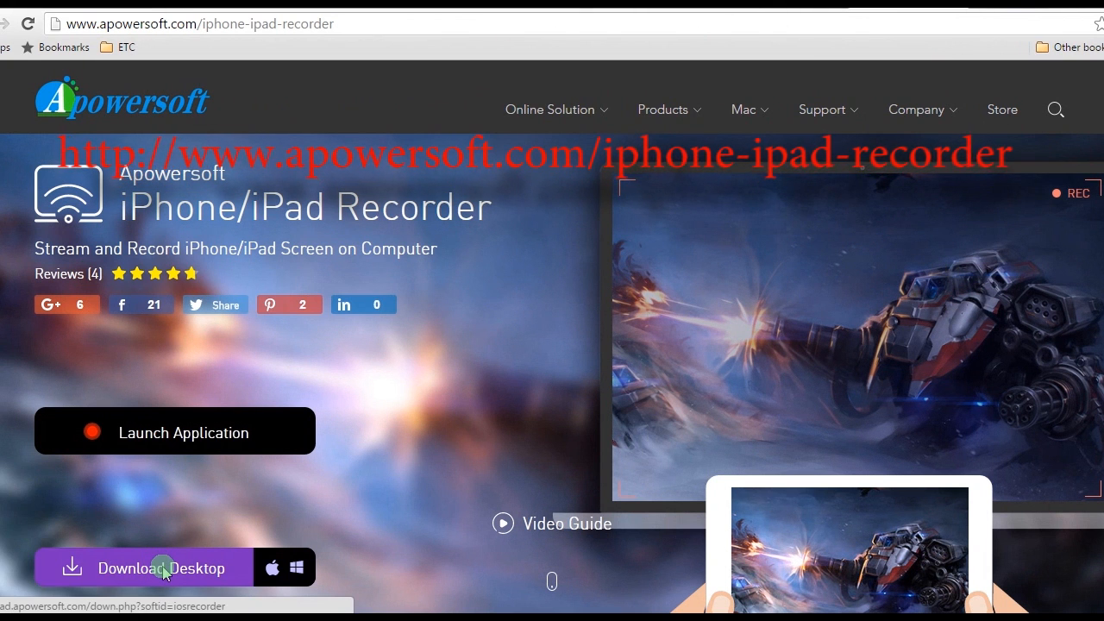
left_click(162, 567)
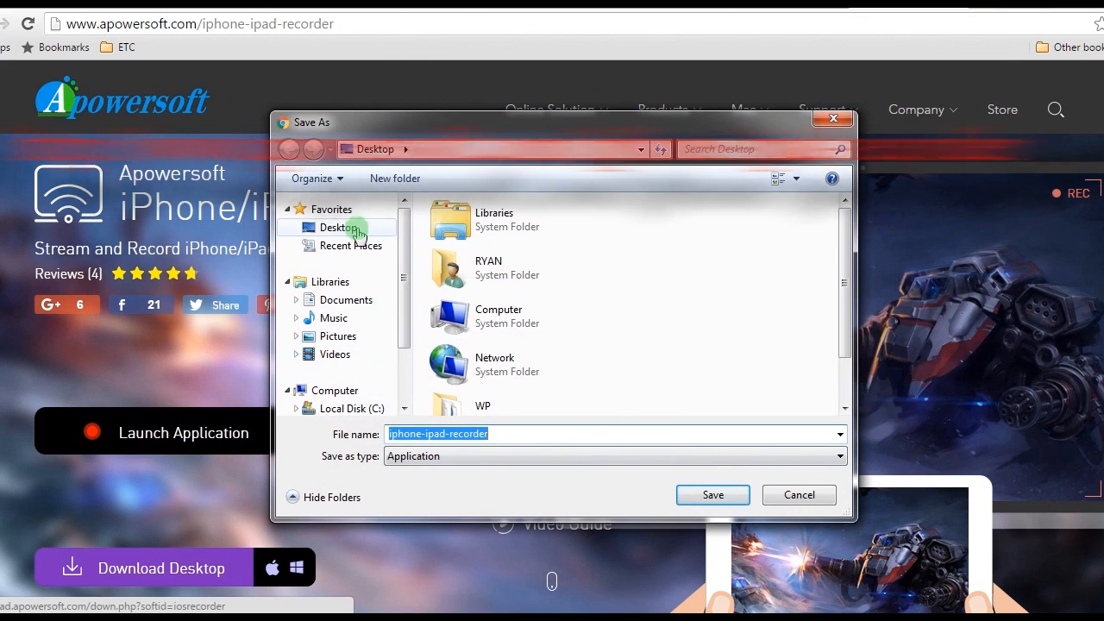
left_click(712, 493)
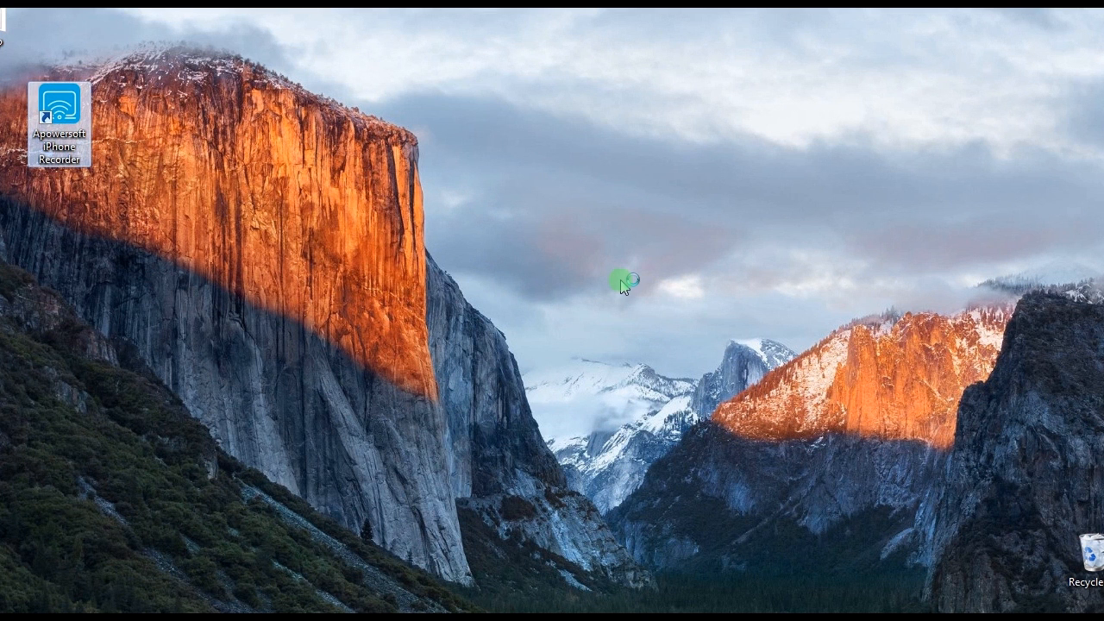
Step: Review the recorder's Options showing 720P display quality and MP4 format
left_click(699, 101)
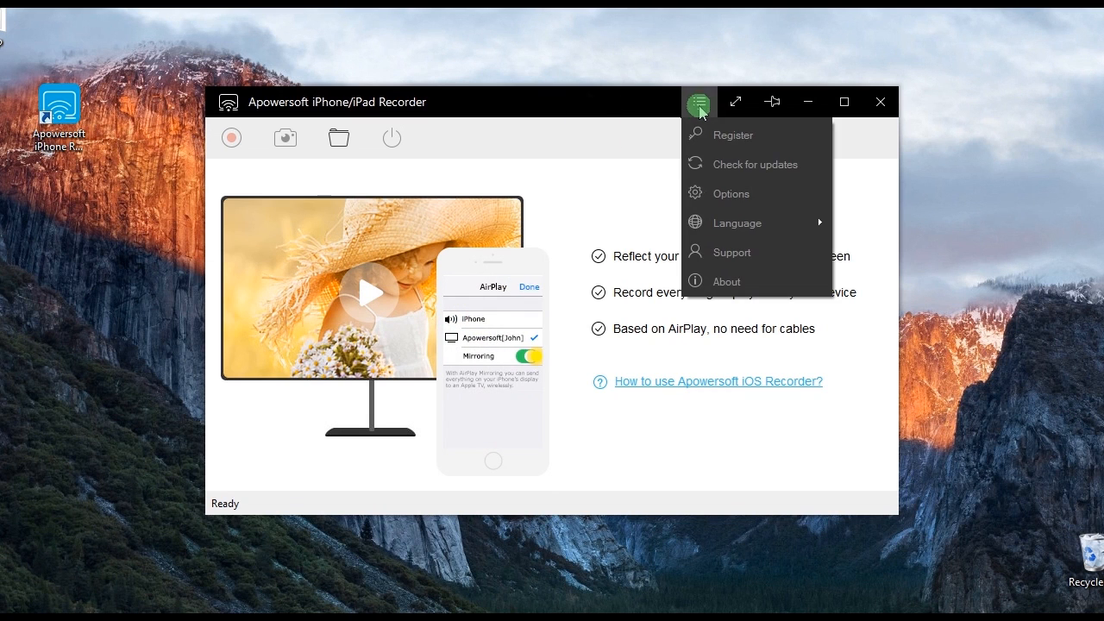
left_click(731, 193)
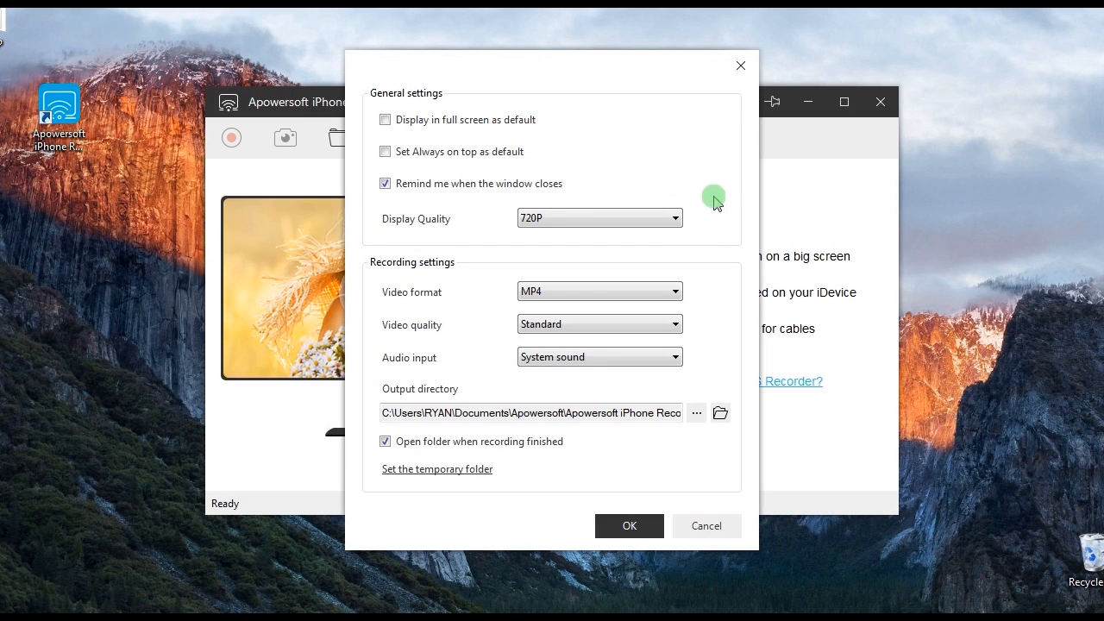
mouse_move(590, 287)
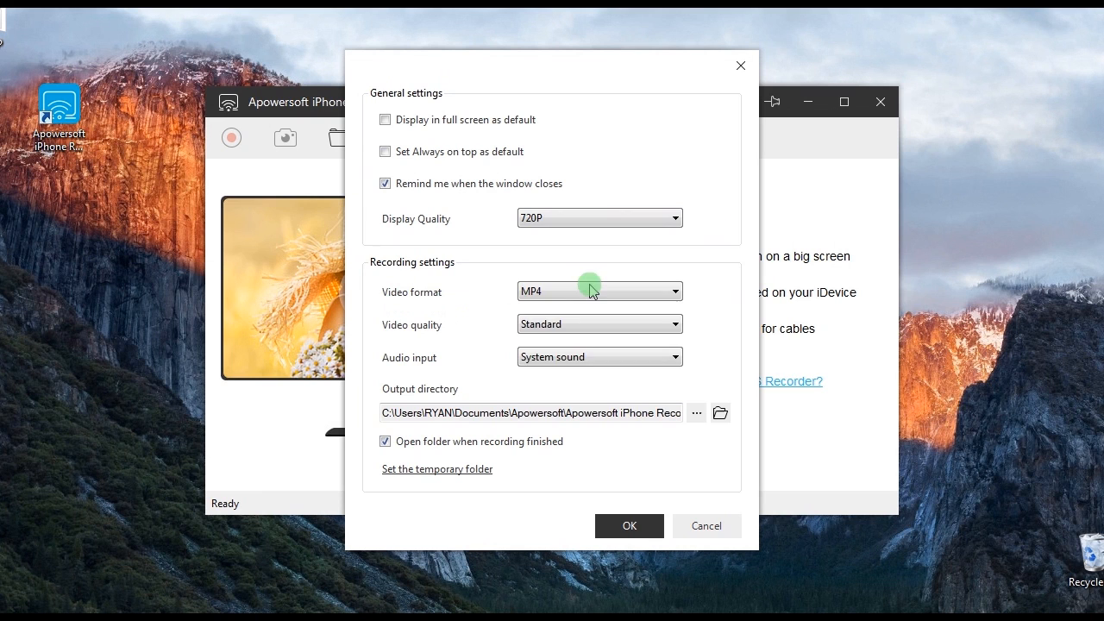
mouse_move(379, 335)
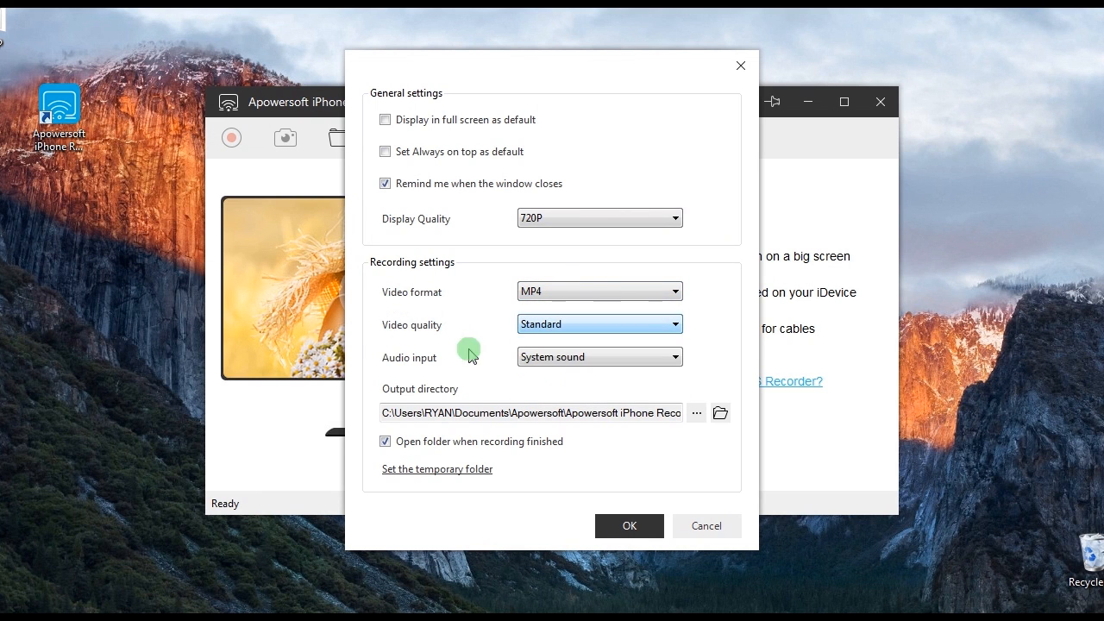
mouse_move(369, 383)
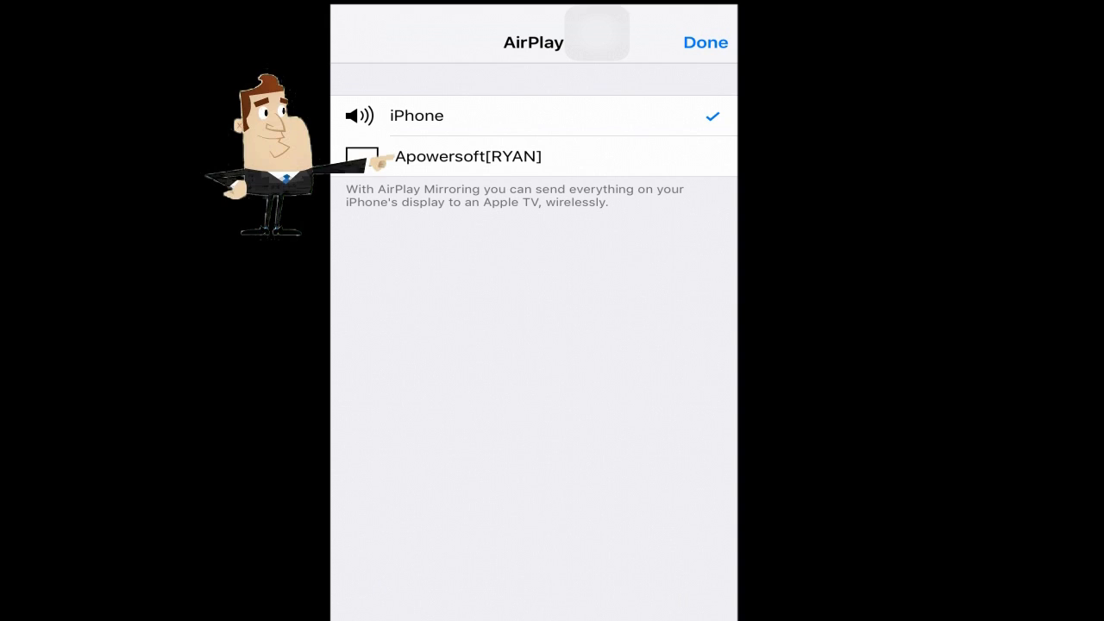
Step: Mirror the iPhone screen into the recorder as the FaceTime call connects
left_click(469, 155)
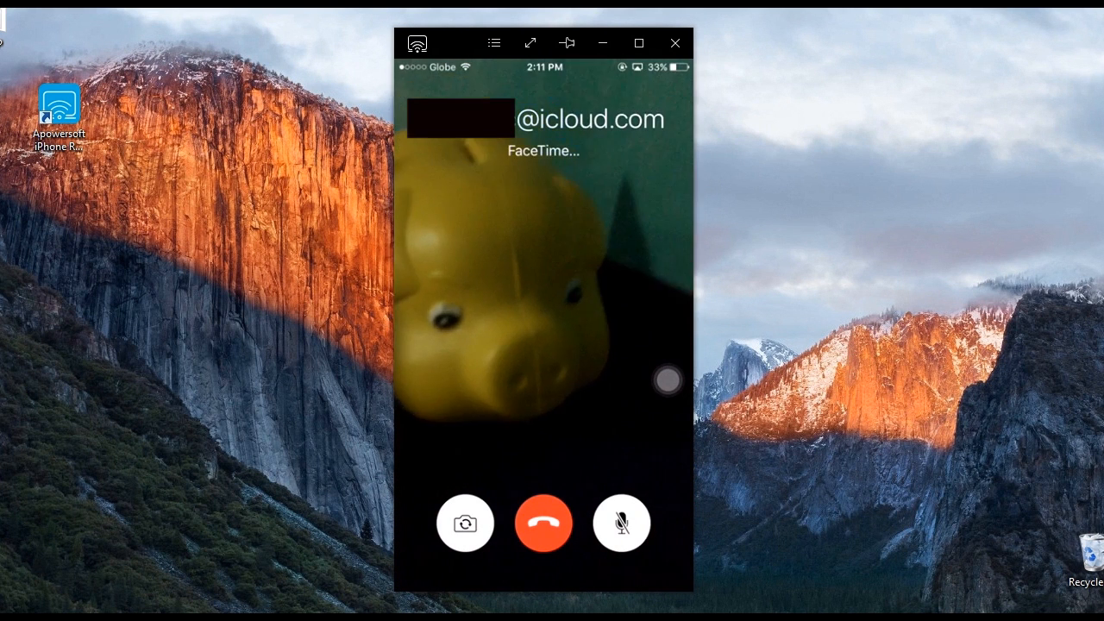
mouse_move(421, 80)
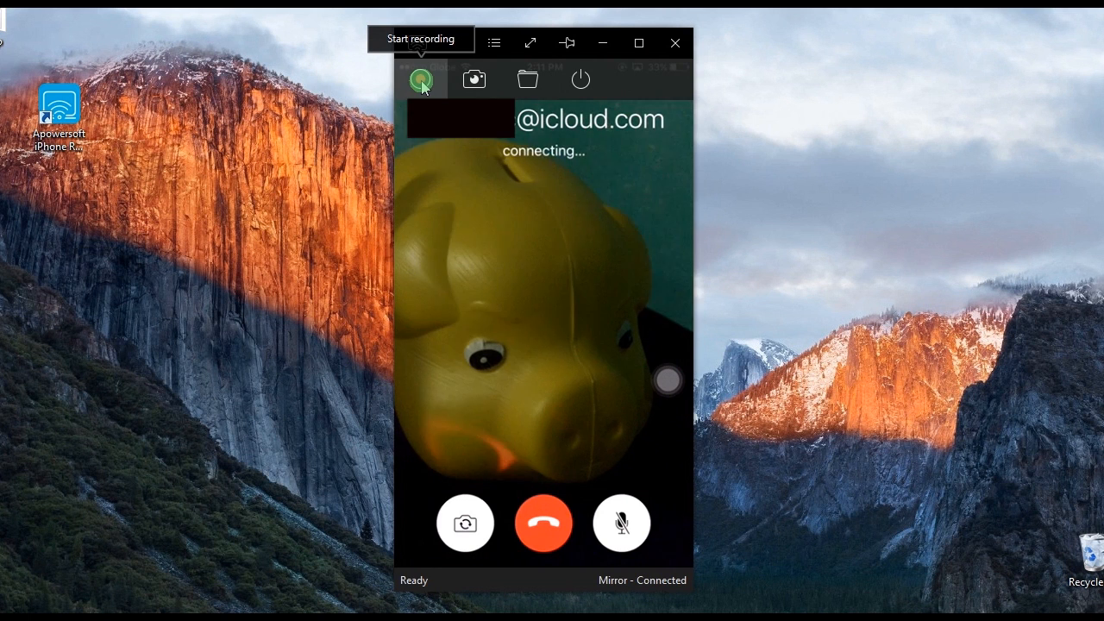
Step: Record the mirrored FaceTime call as an 18-second MP4 and play it back from the output folder
left_click(421, 80)
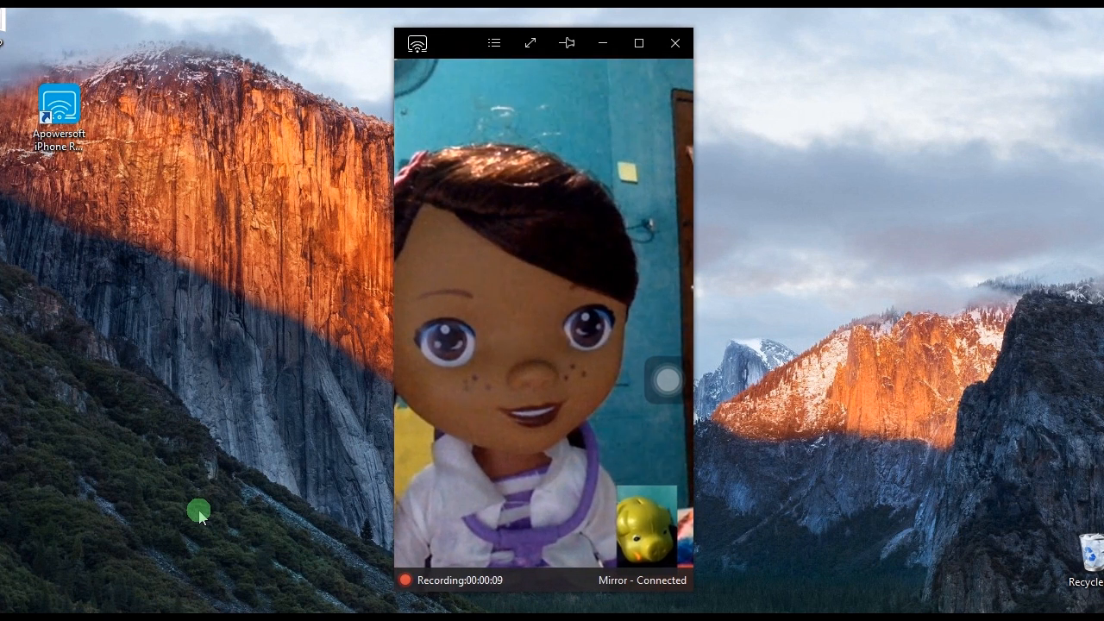
left_click(493, 43)
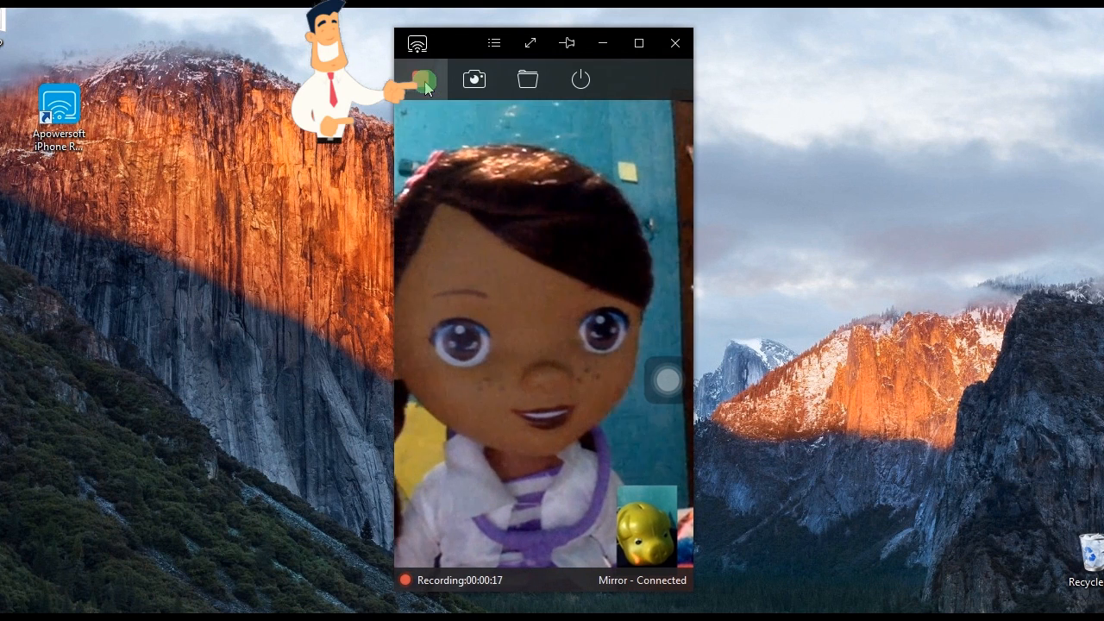
left_click(527, 79)
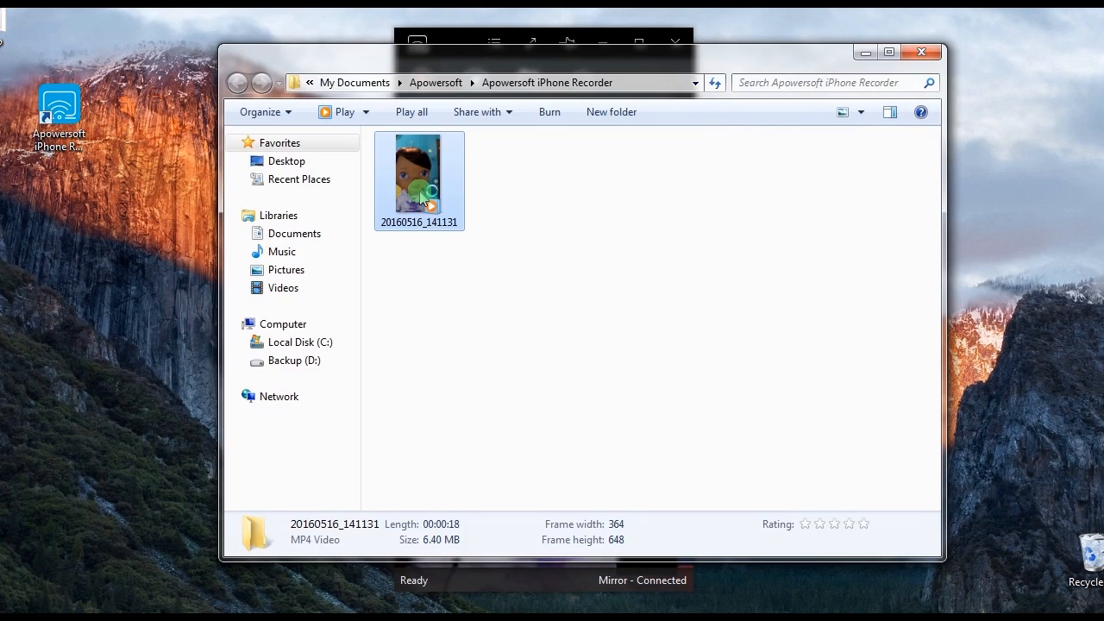
double_click(419, 173)
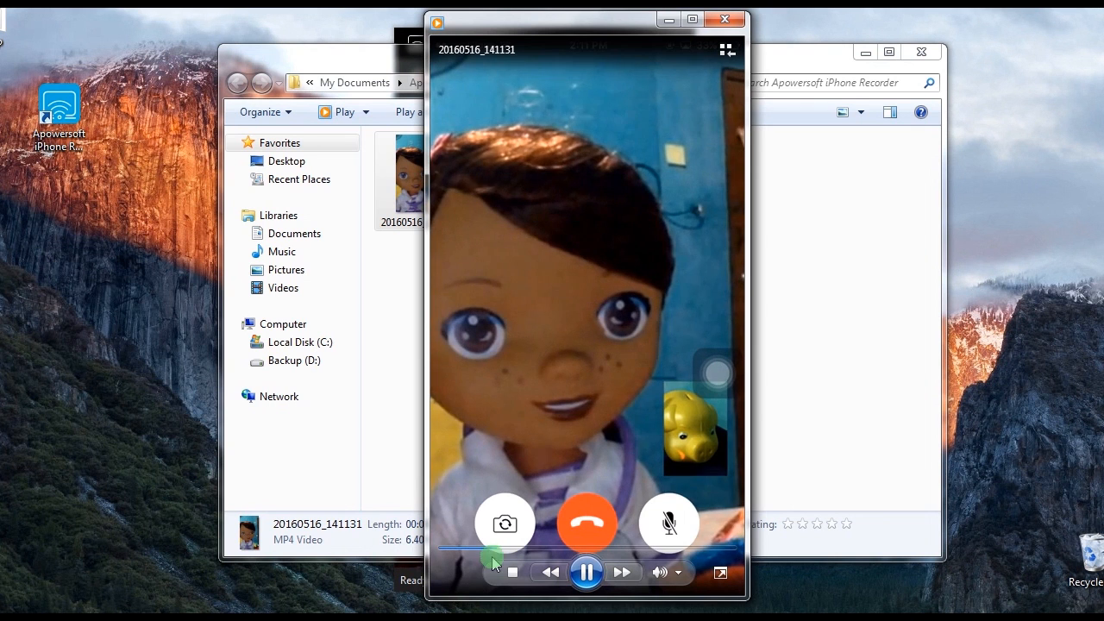